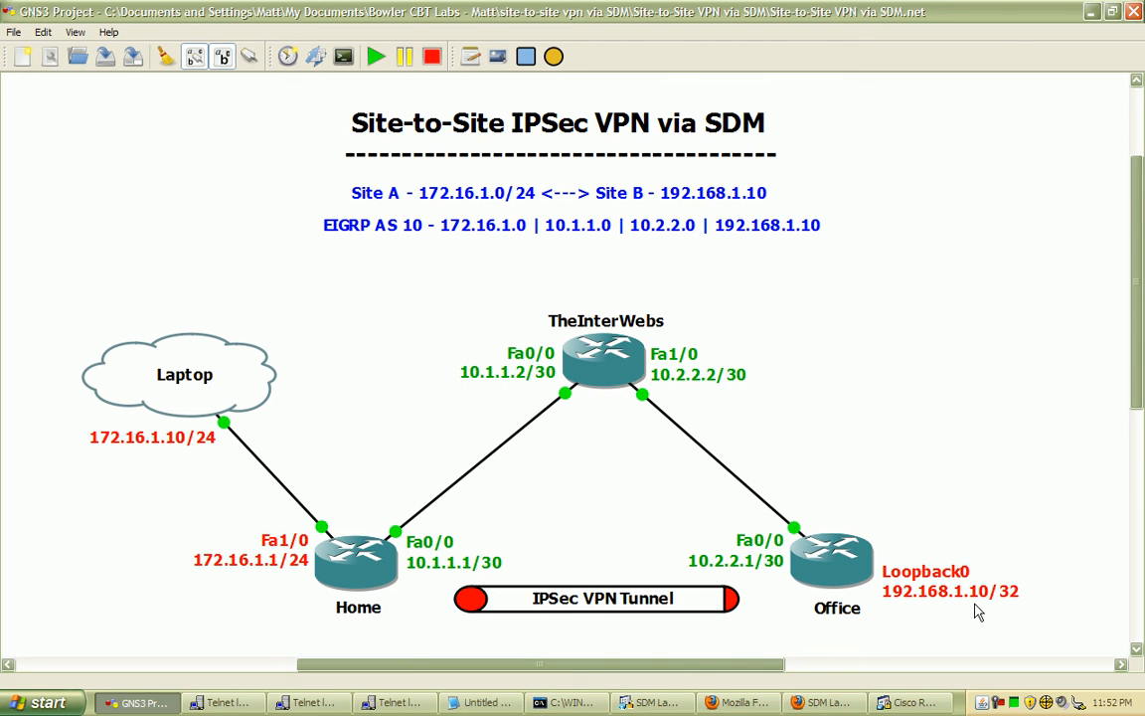
mouse_move(942, 620)
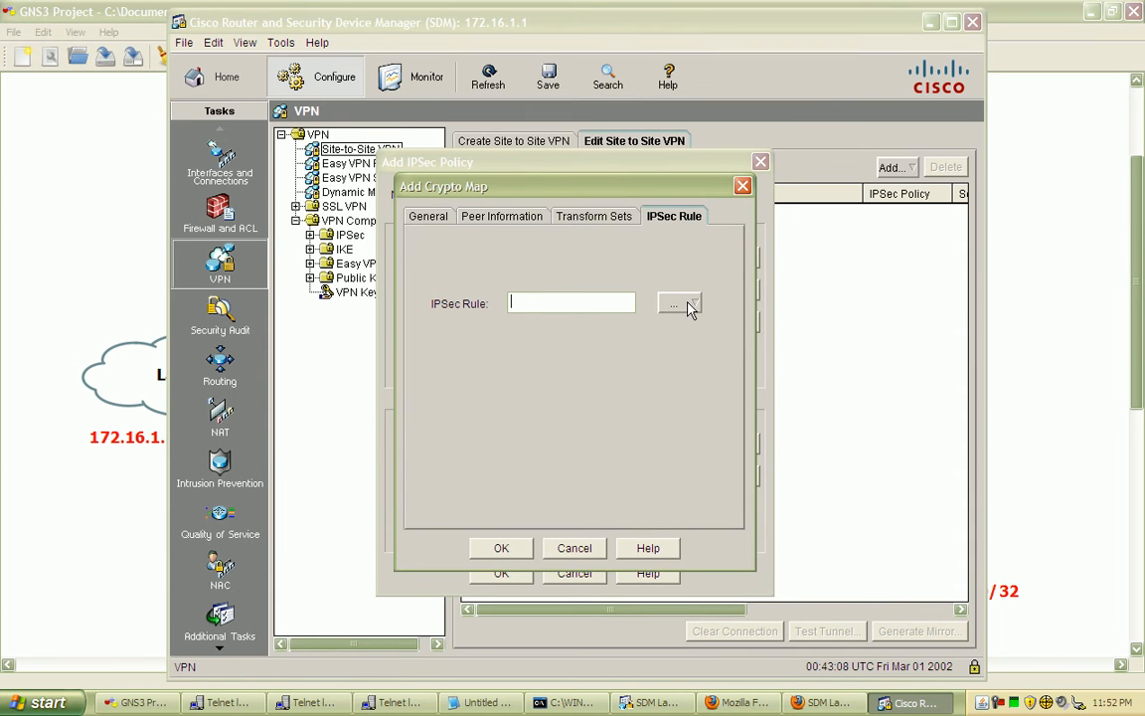
From the crypto map's IPSec Rule tab, choose to create a new rule (ACL).
click(680, 303)
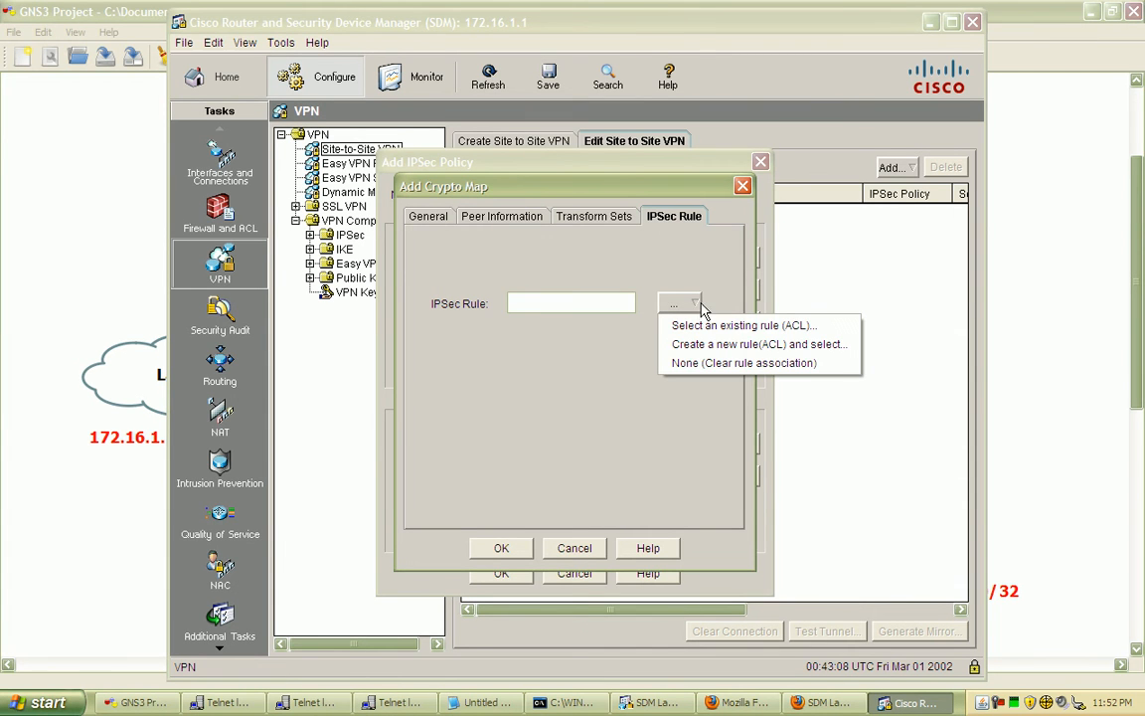
mouse_move(715, 344)
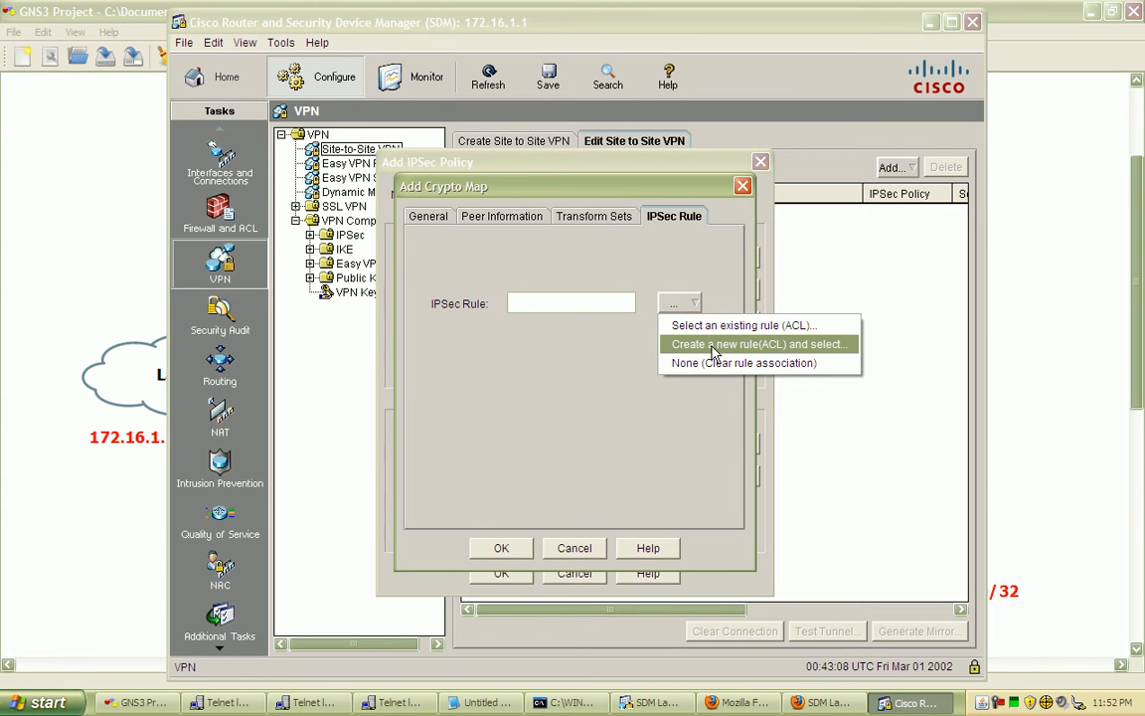
click(760, 343)
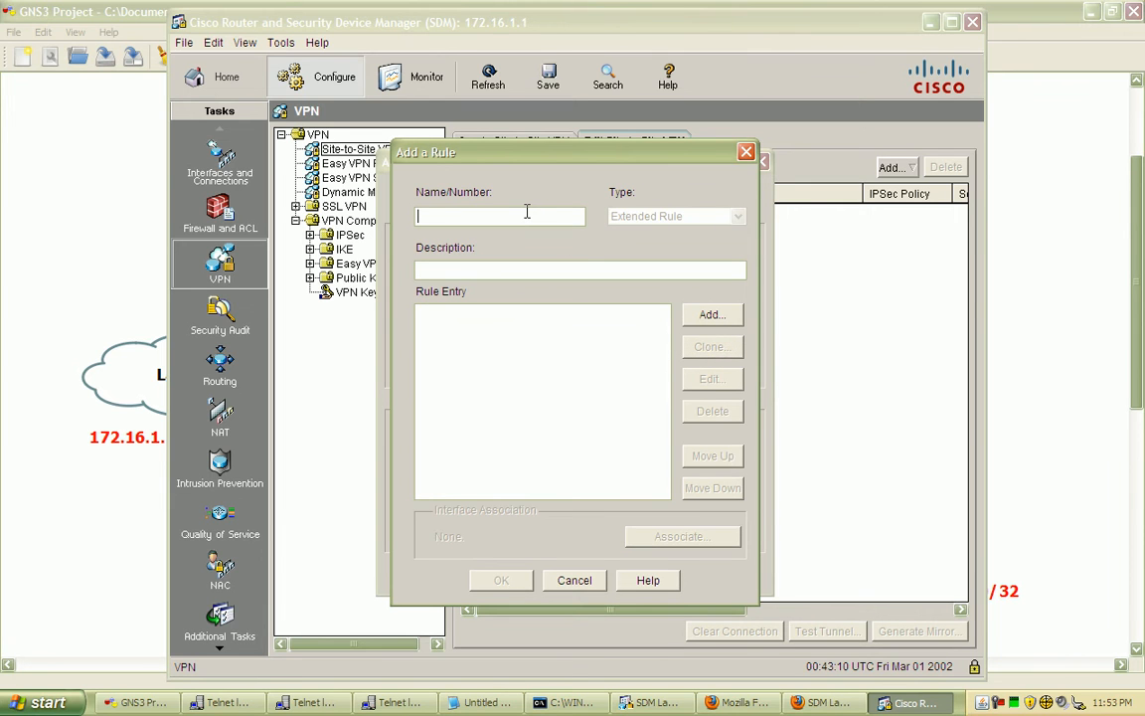
Name the new rule VPN_TRAFFIC and start adding a rule entry.
text(VPN)
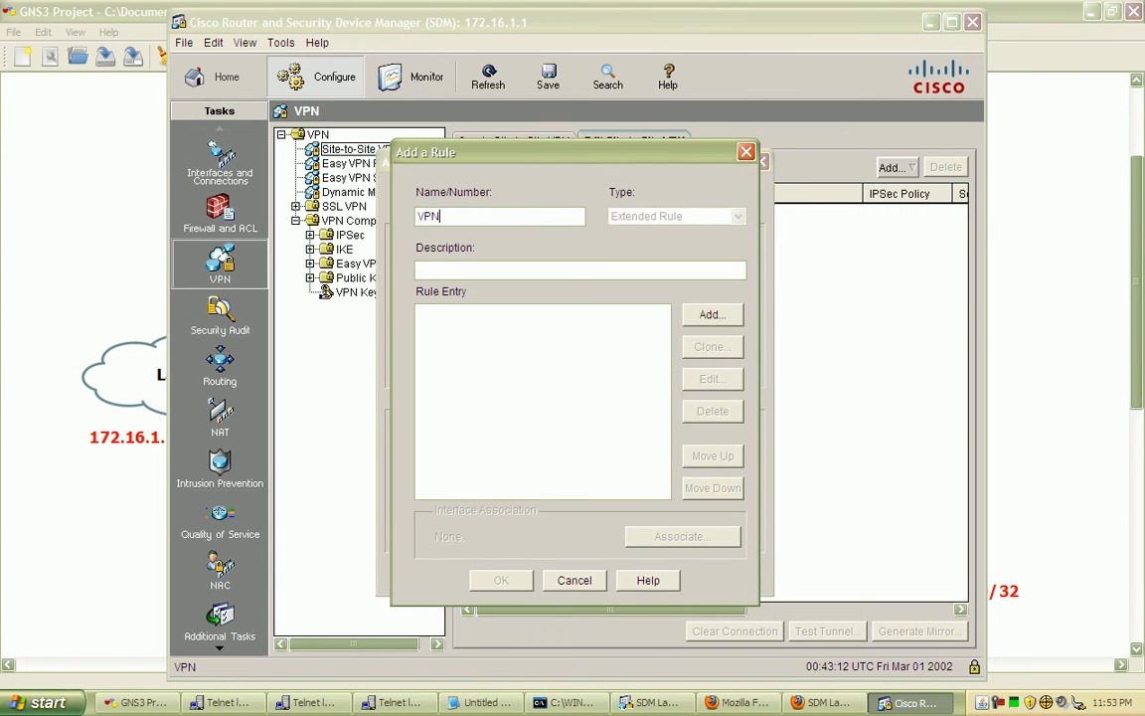
text(_TRAFFIC)
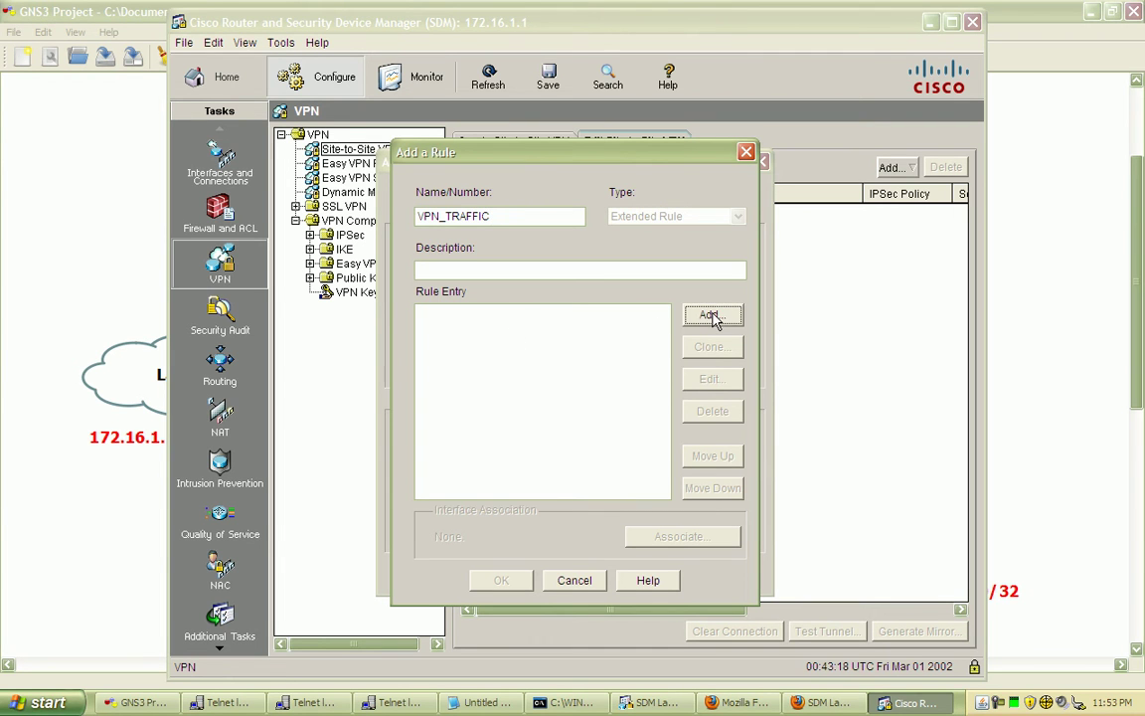
click(711, 315)
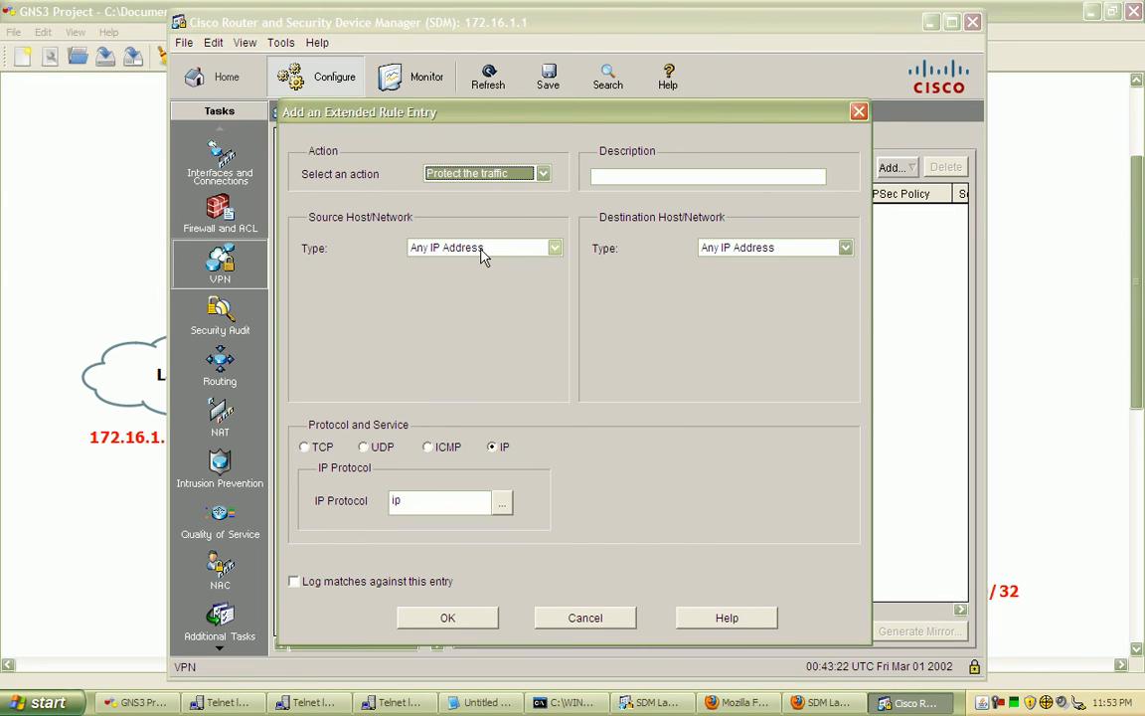
mouse_move(311, 232)
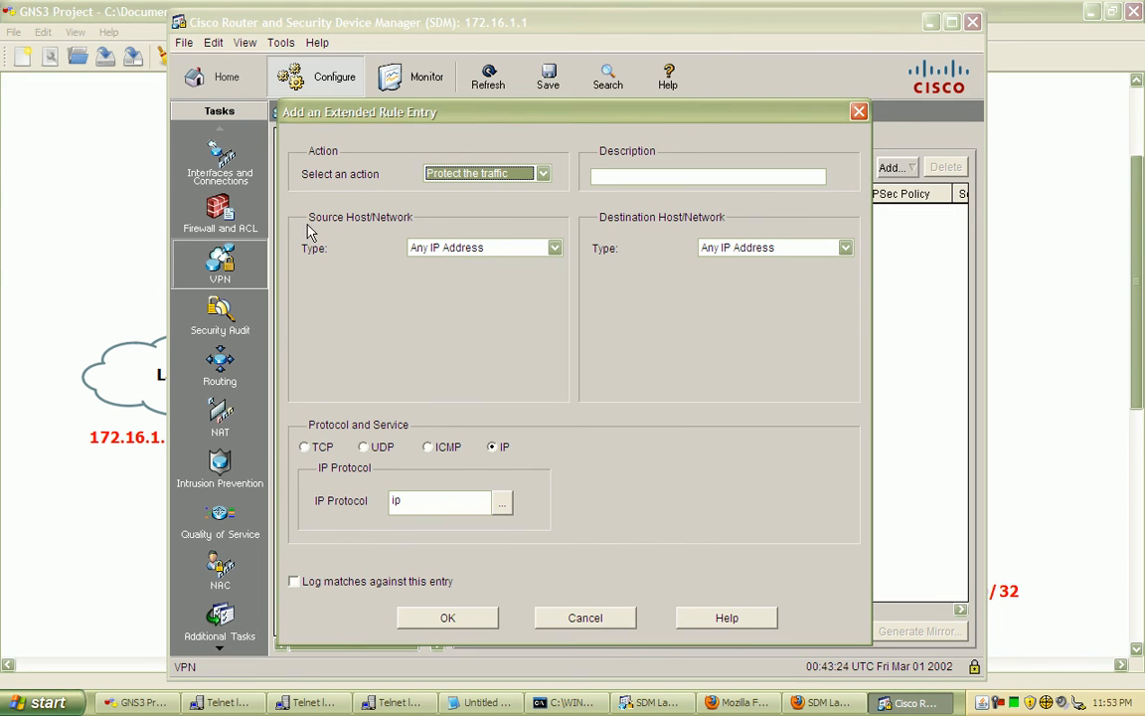
Set the entry's source to network 172.16.1.0 with wildcard mask 0.0.0.255.
click(553, 246)
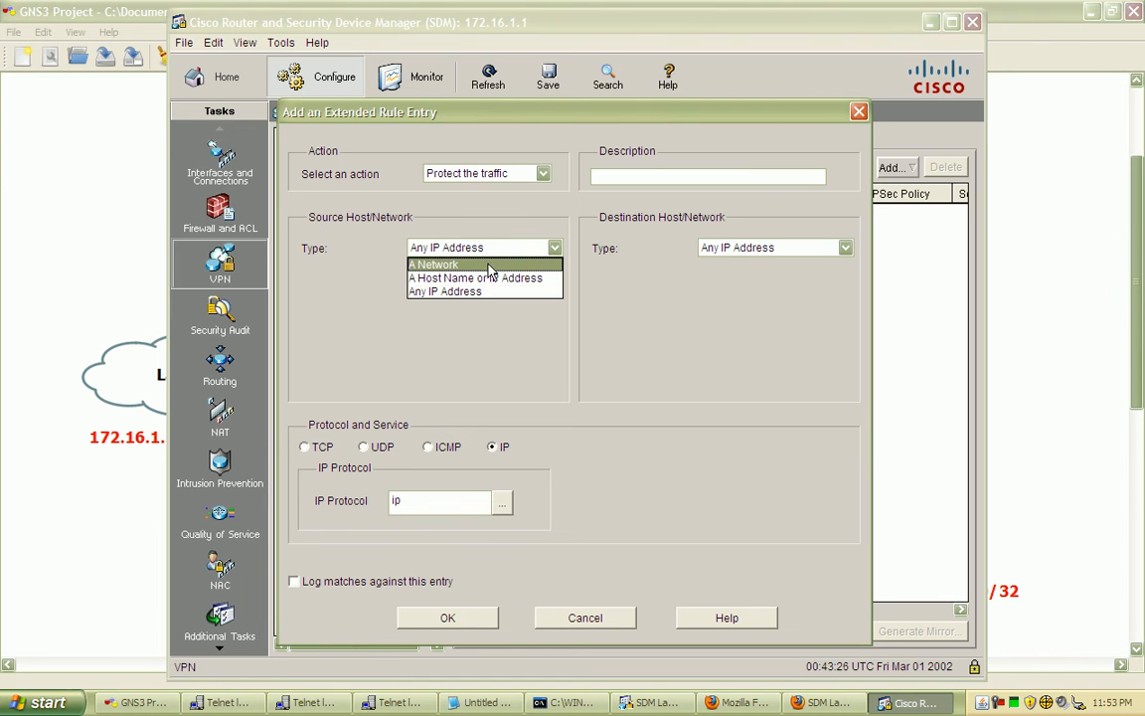
click(435, 263)
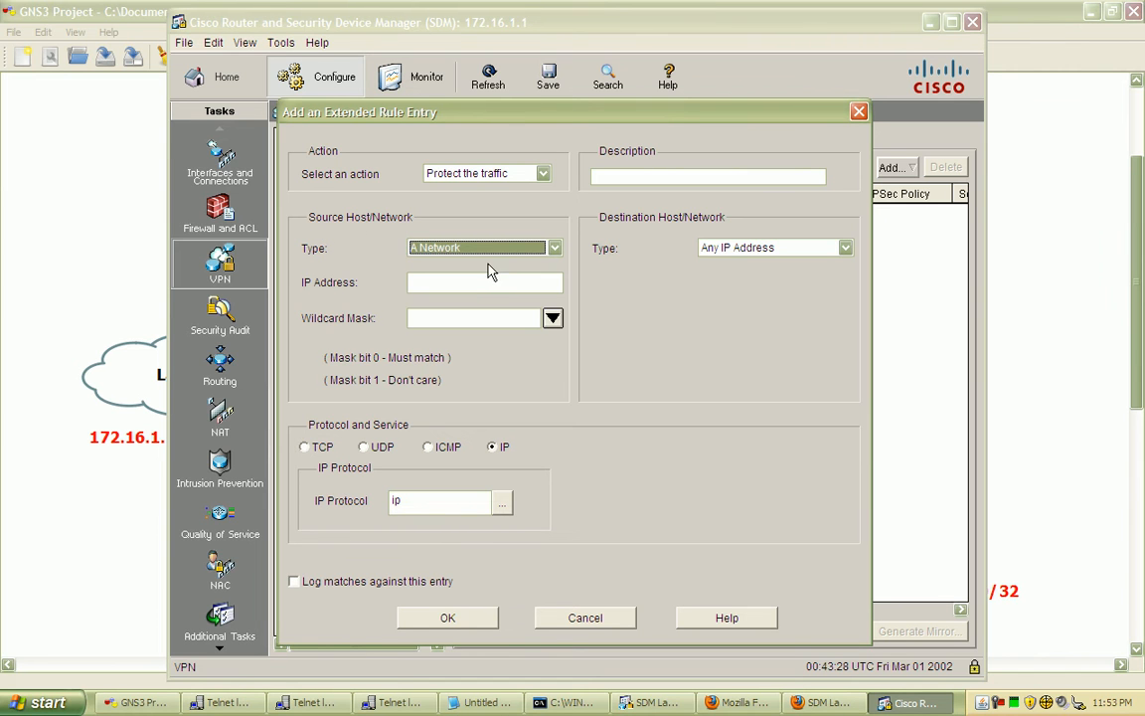
click(484, 283)
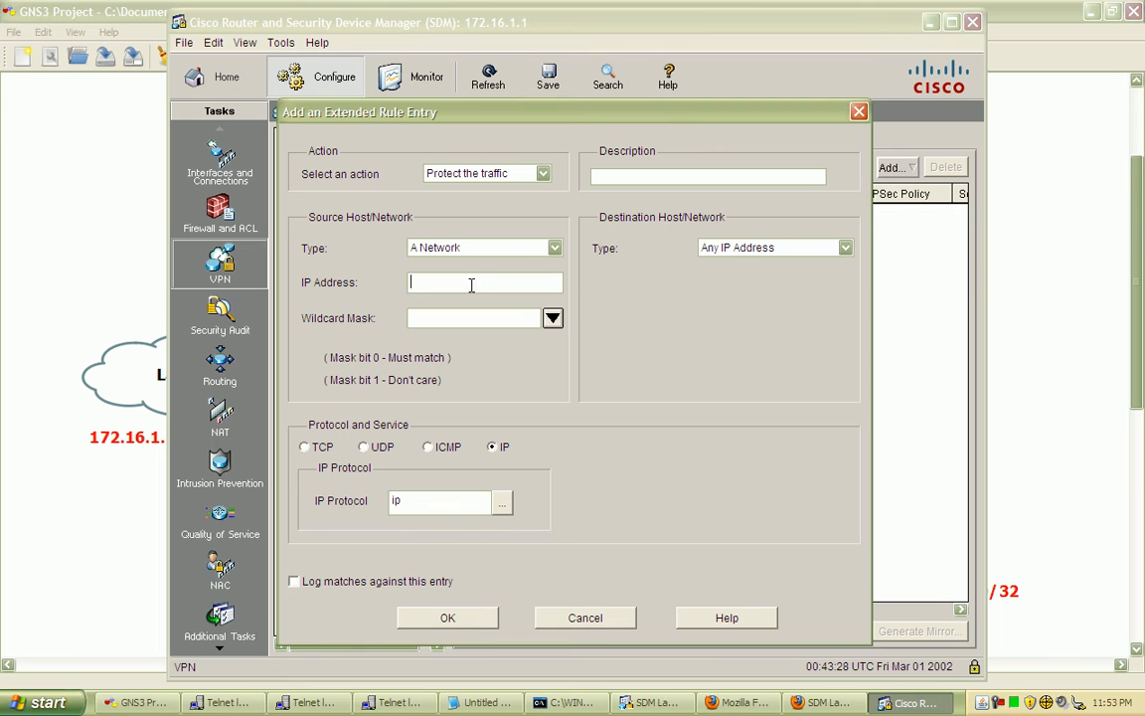
text(172.16.1.)
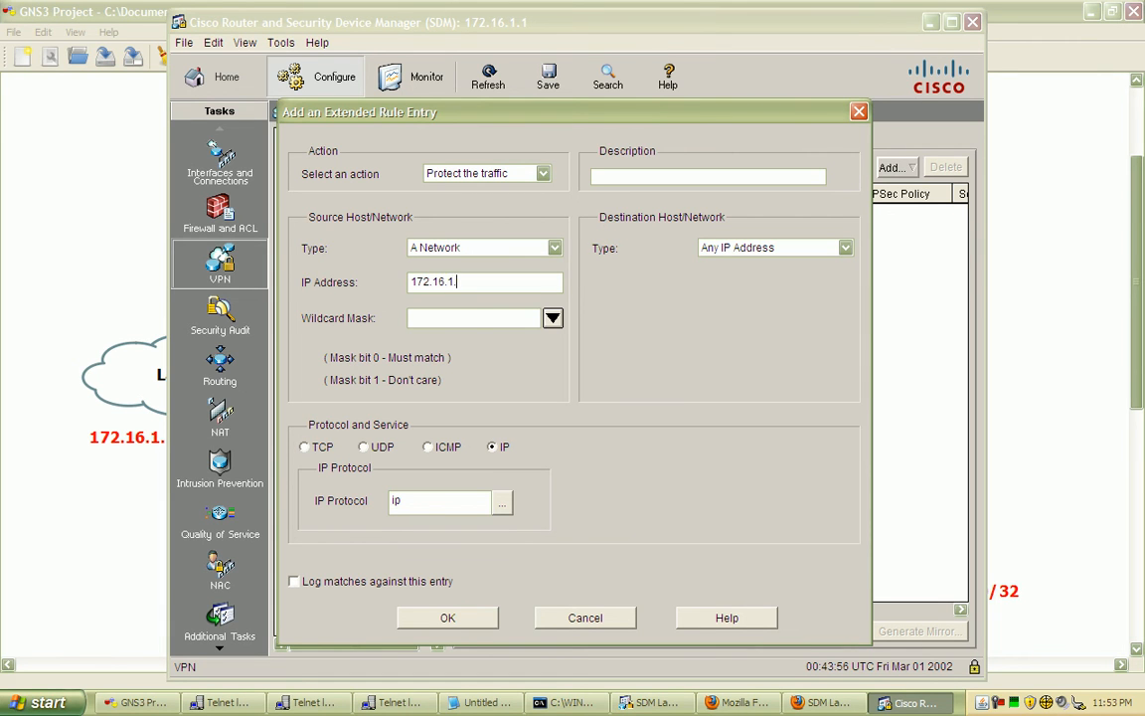
text(0)
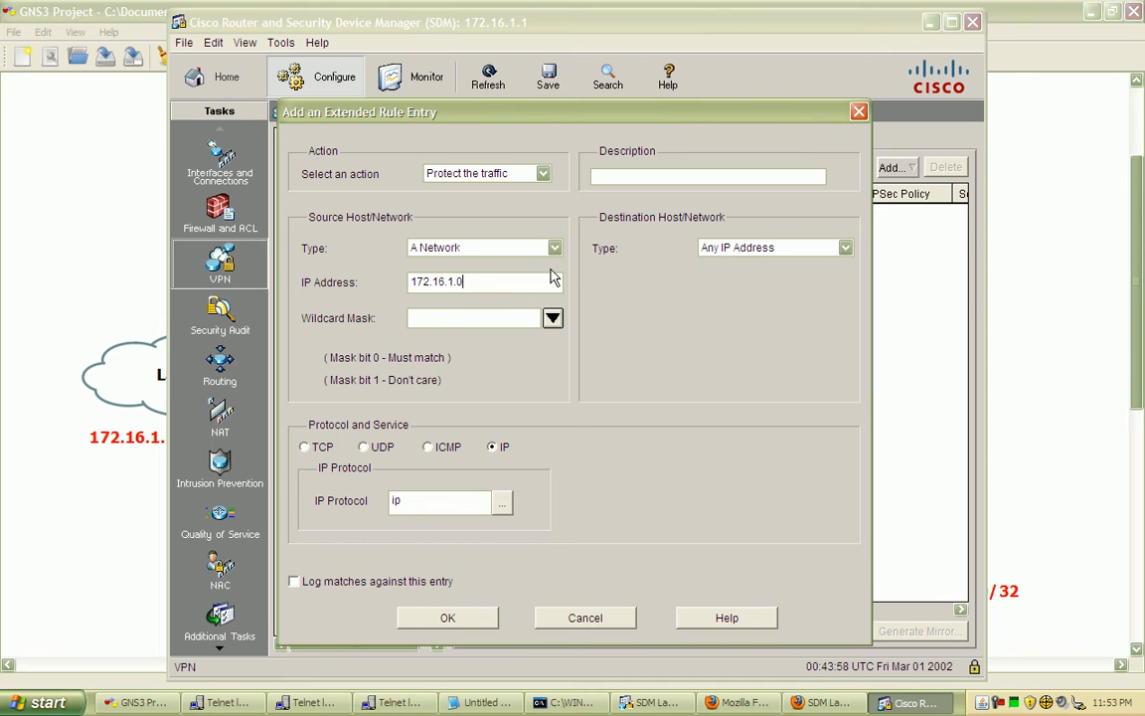
click(553, 317)
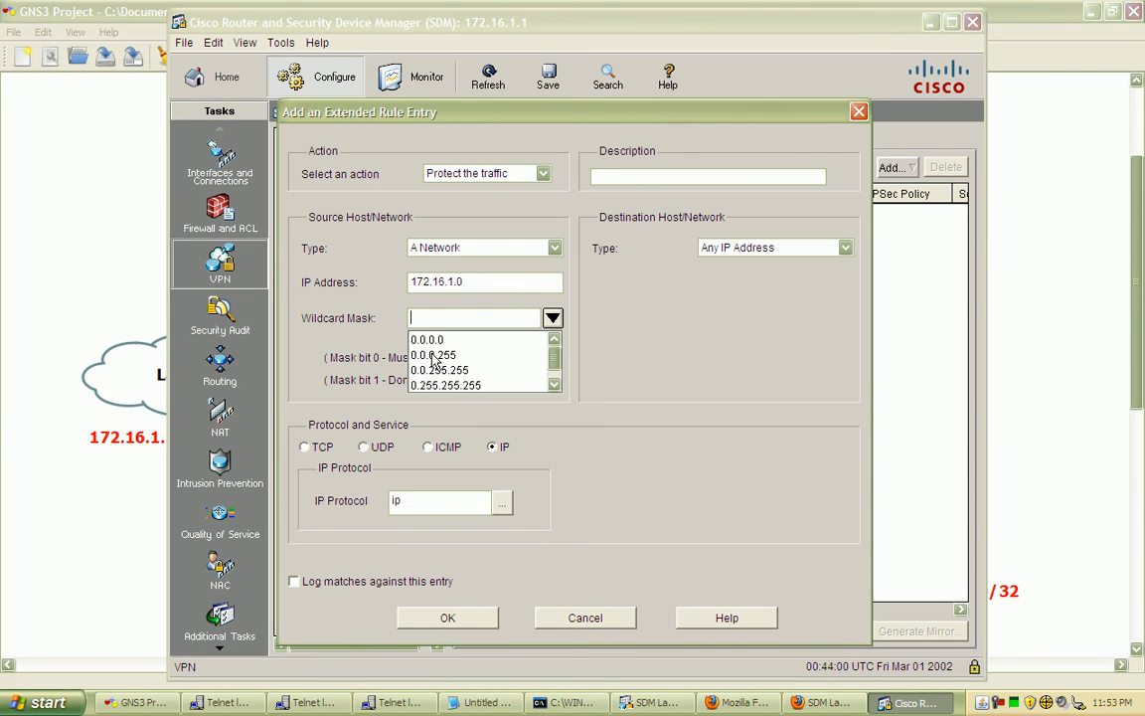
click(432, 355)
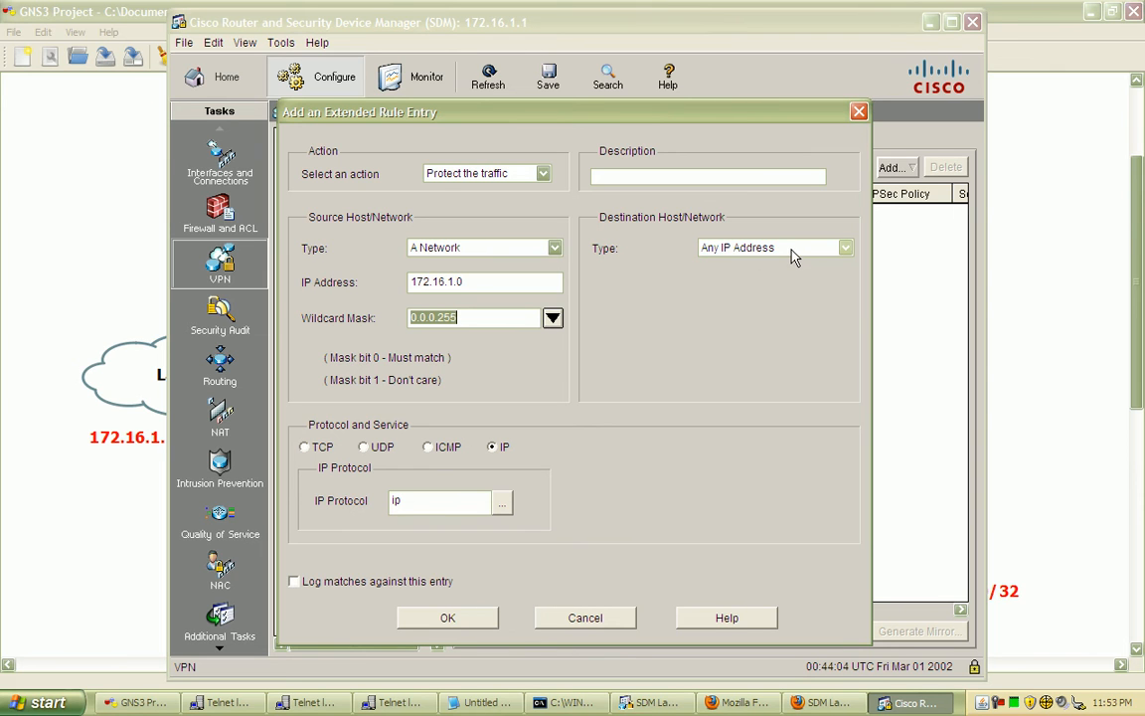
click(843, 247)
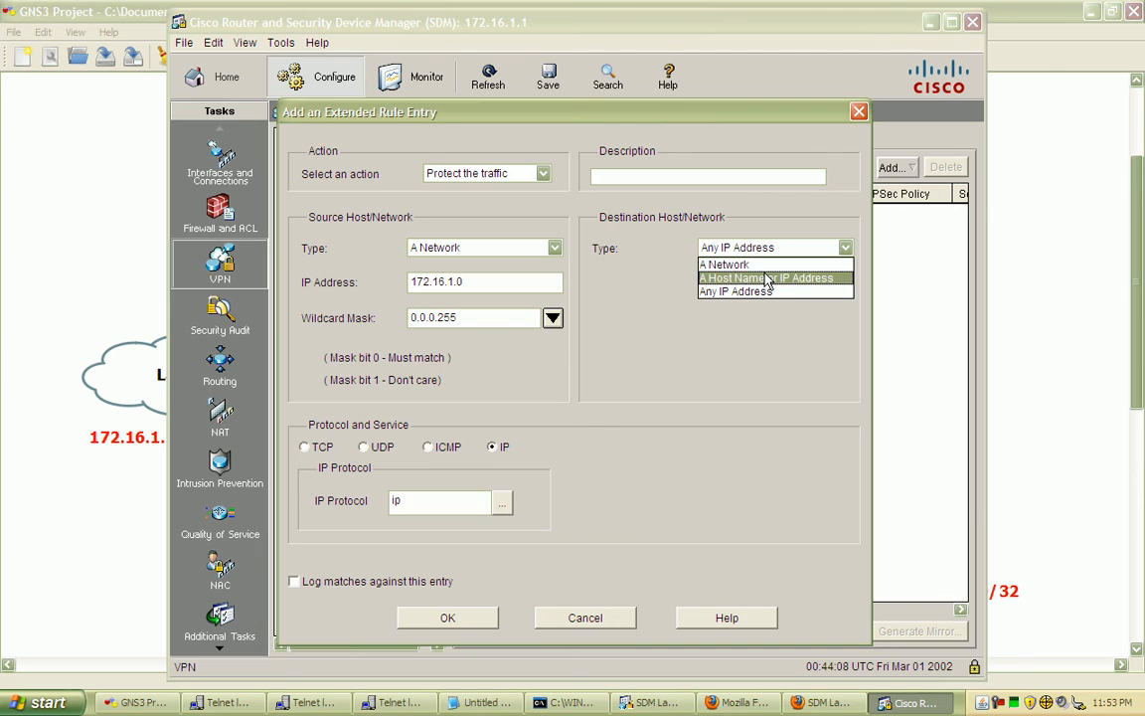
Set the entry's destination to network 192.168.1.10 with wildcard mask 0.0.0.0.
click(724, 264)
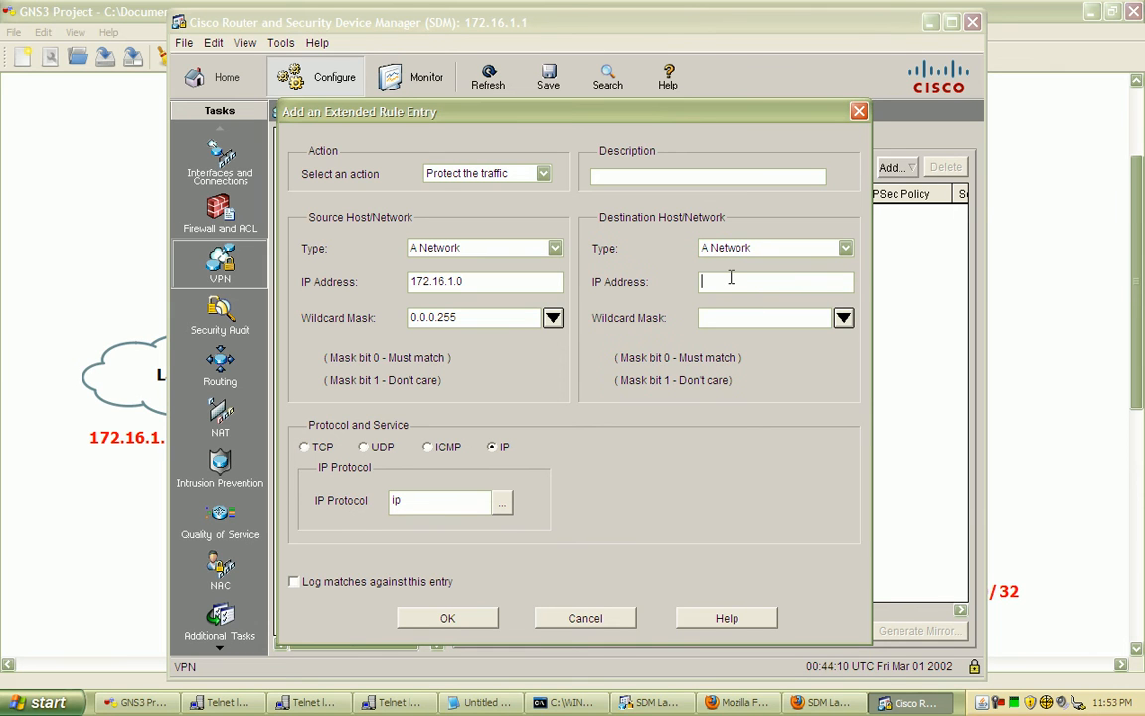
text(192.16)
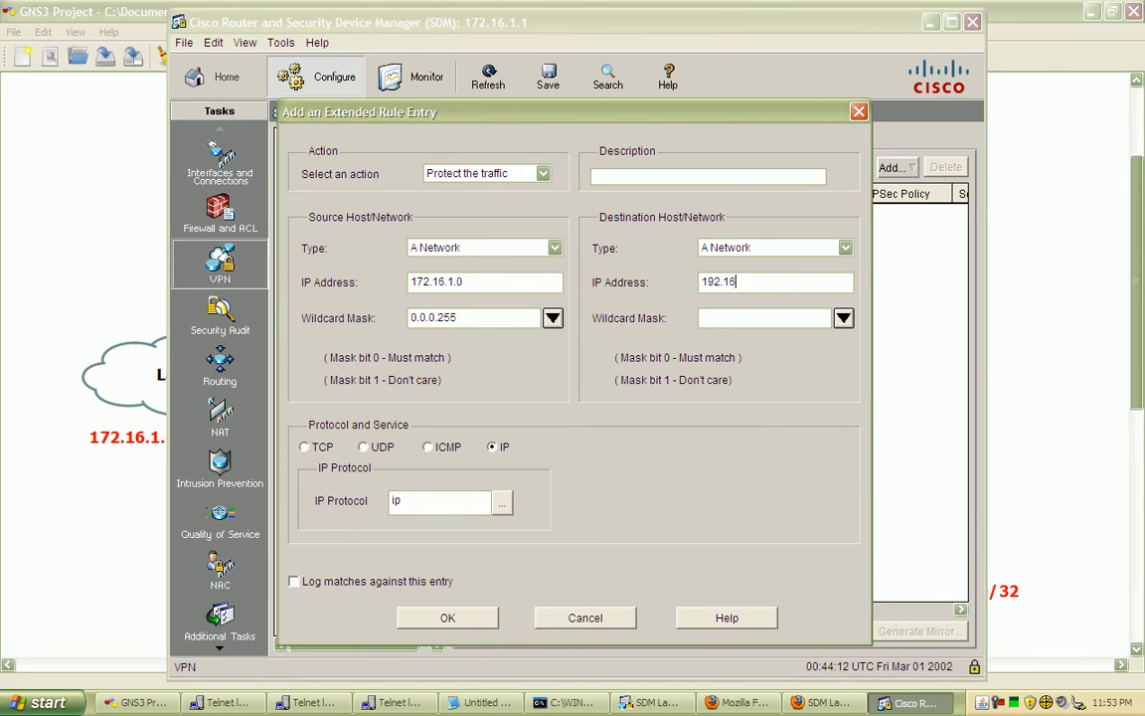
text(8.1.10)
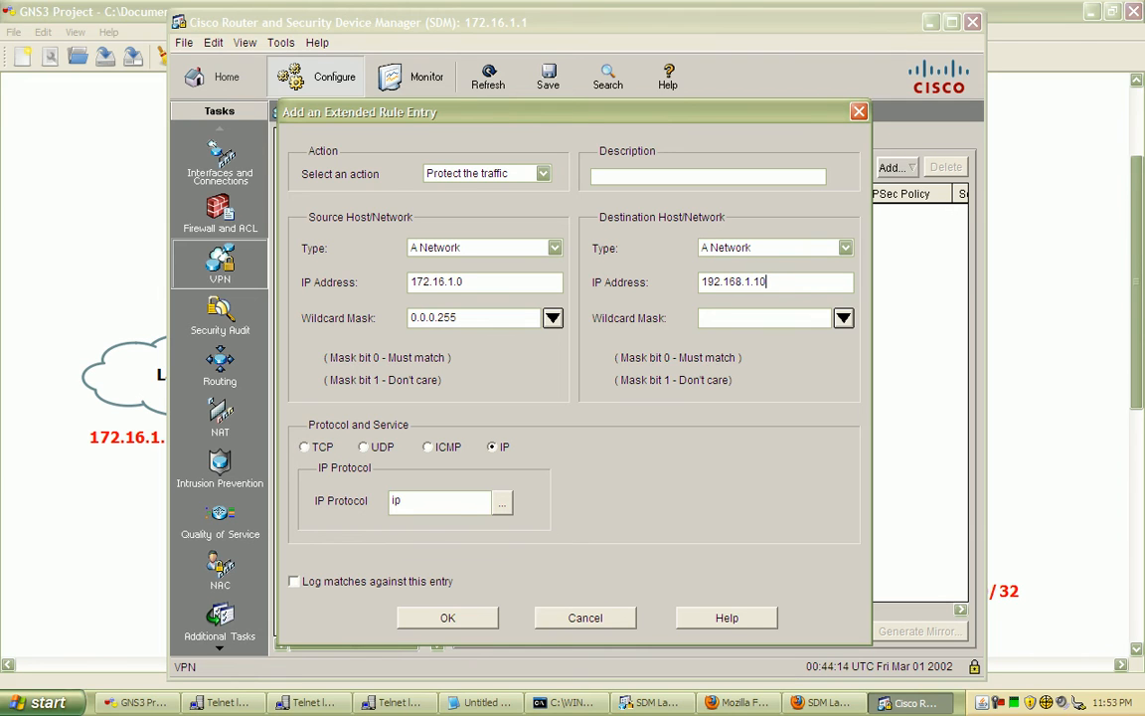
click(844, 317)
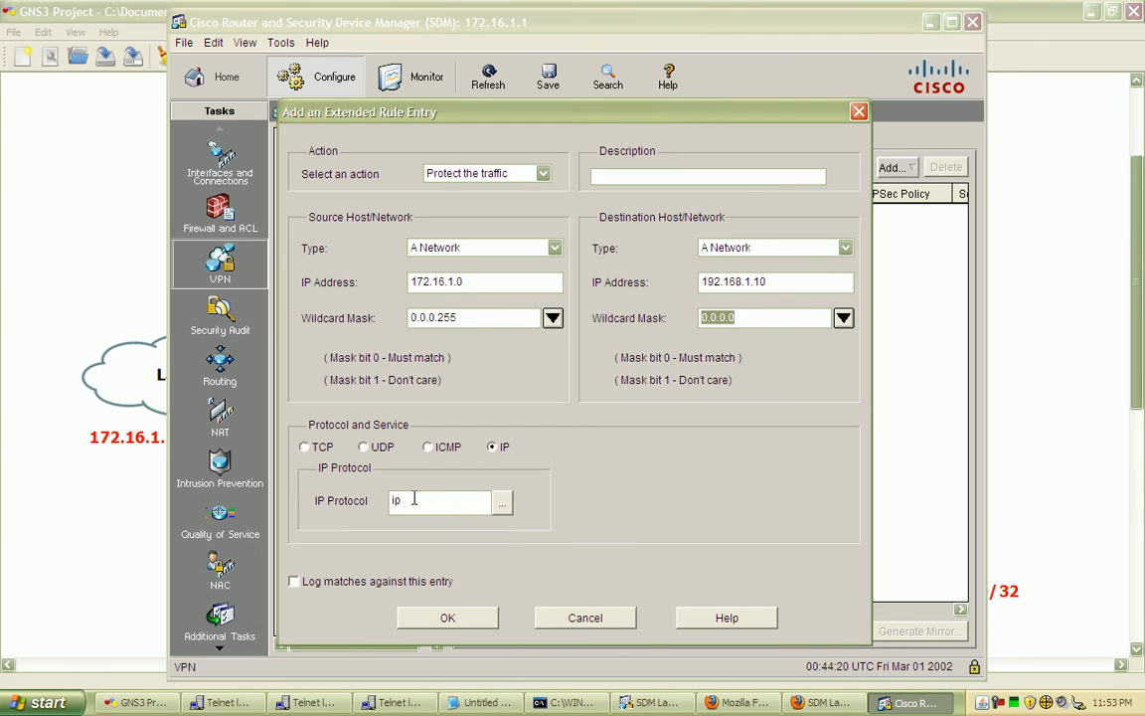
mouse_move(449, 564)
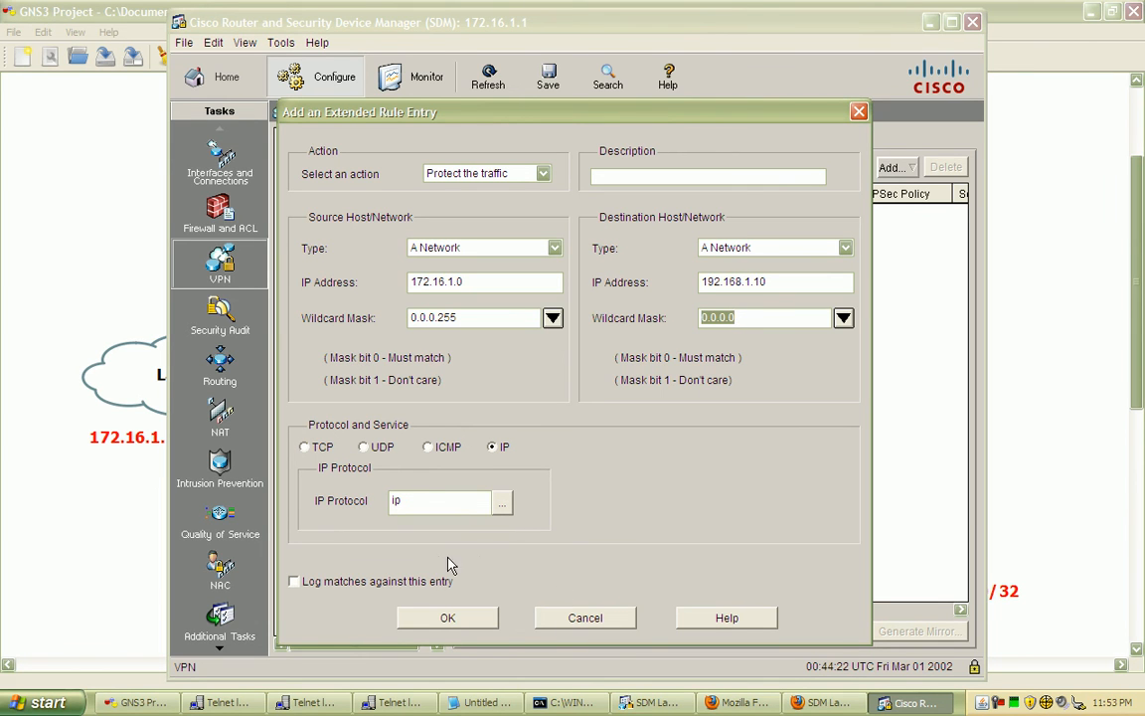
mouse_move(355, 593)
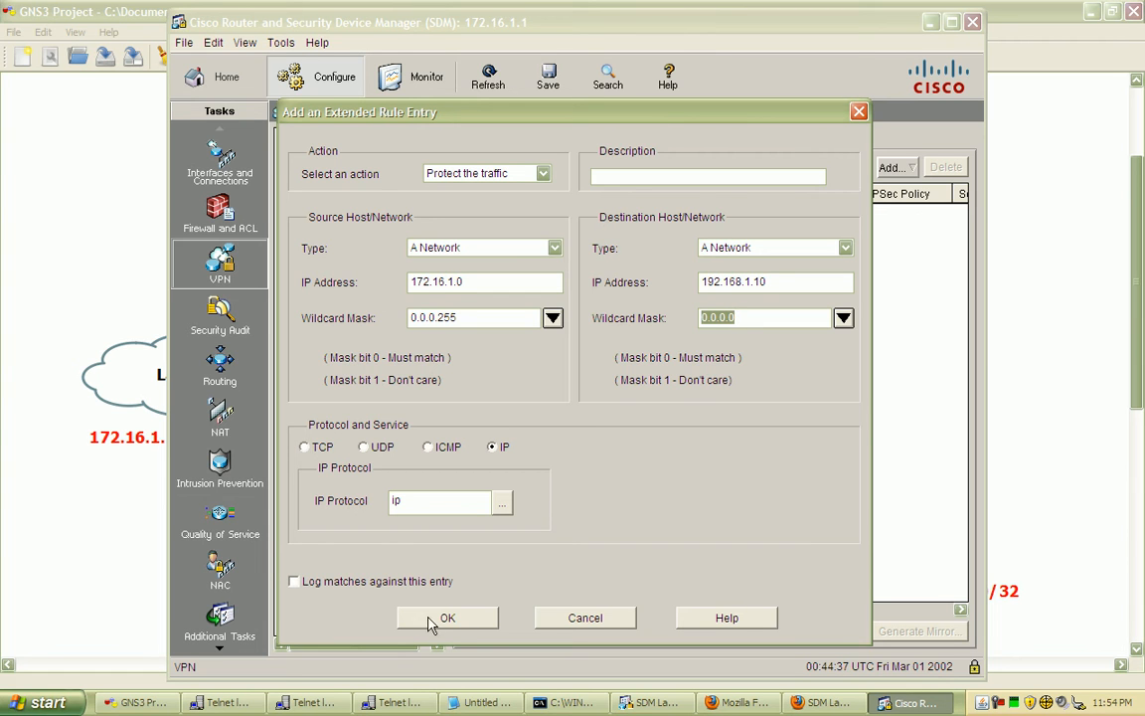
Save the rule entry and VPN_TRAFFIC rule, and confirm the crypto map.
click(447, 617)
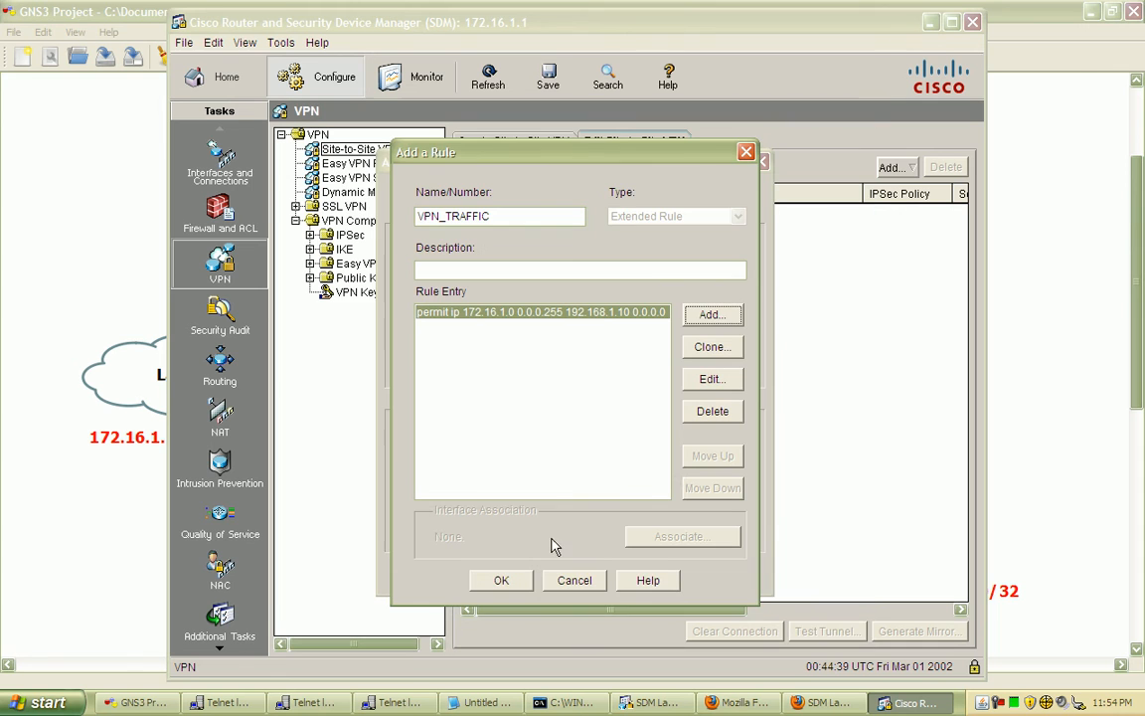
click(542, 311)
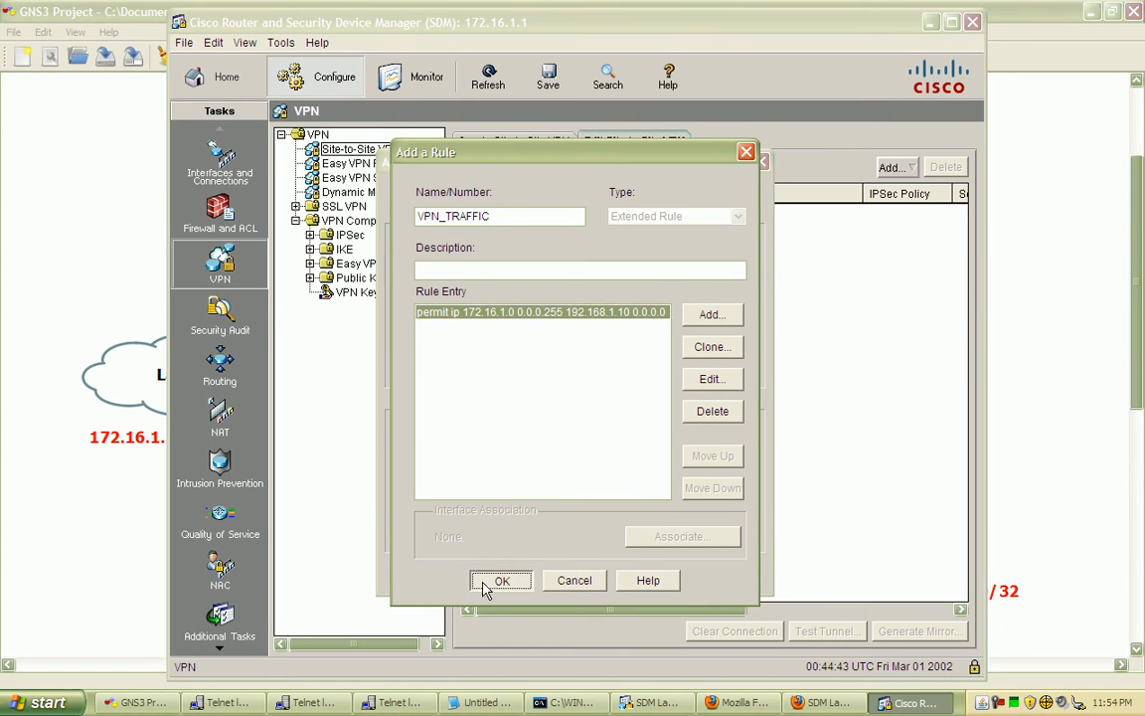
click(501, 581)
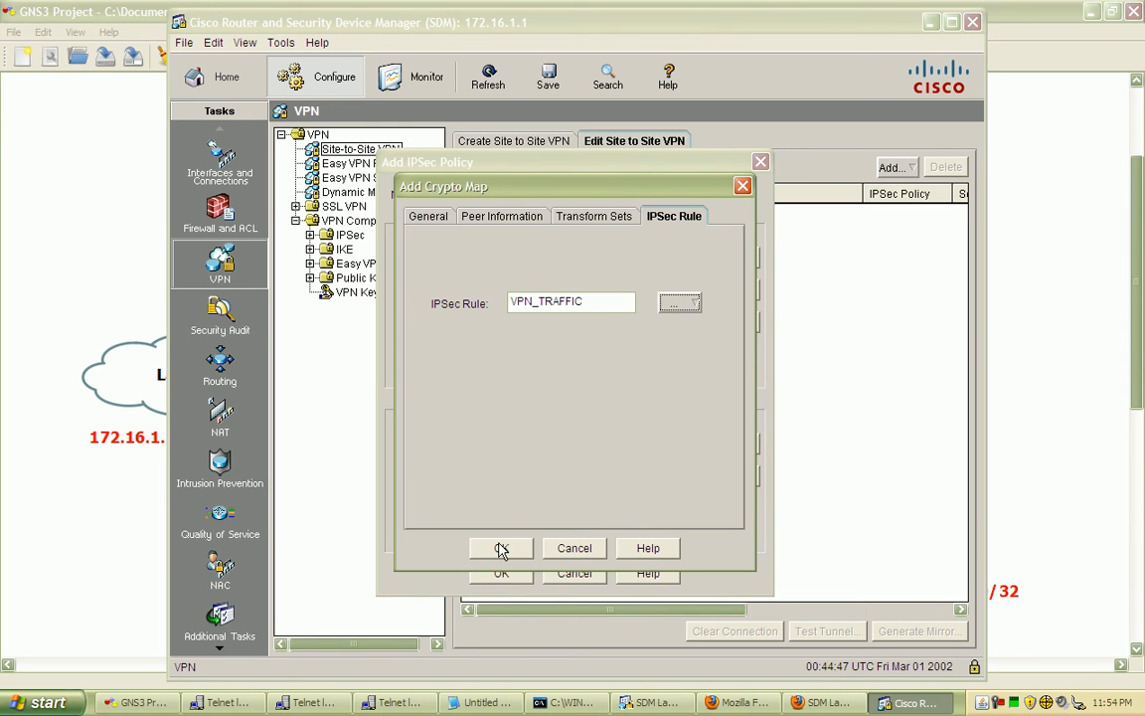
click(501, 547)
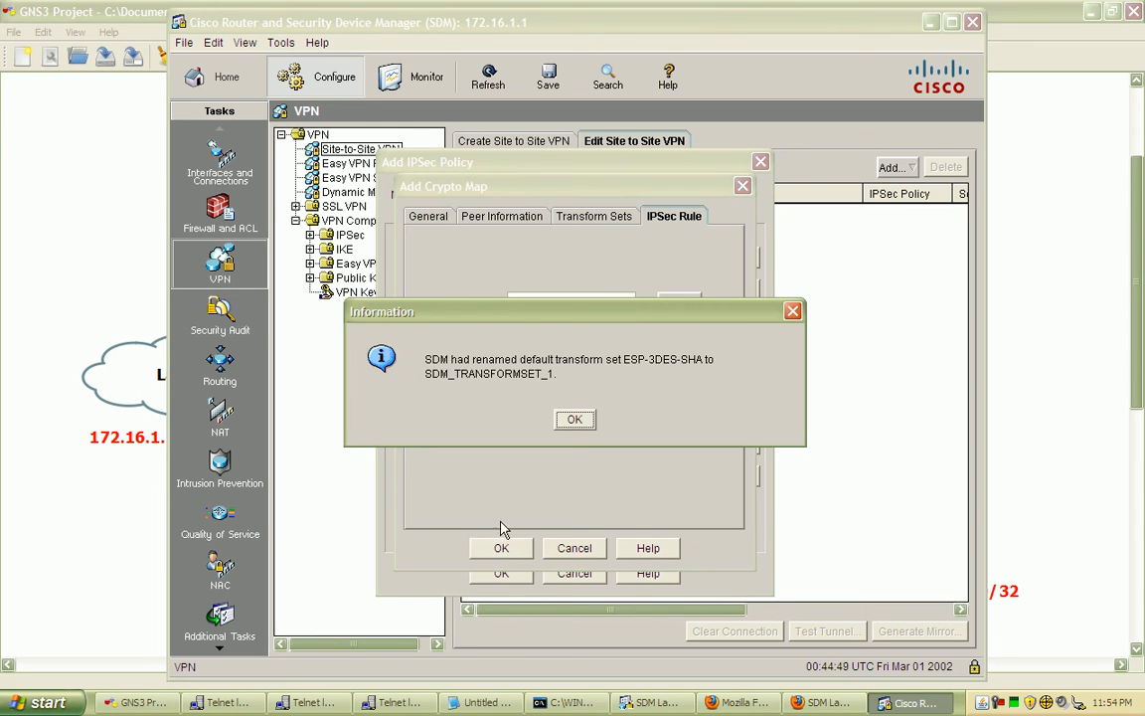
Save the SDM_VPN IPsec policy and create the connection on FastEthernet0/0.
click(574, 419)
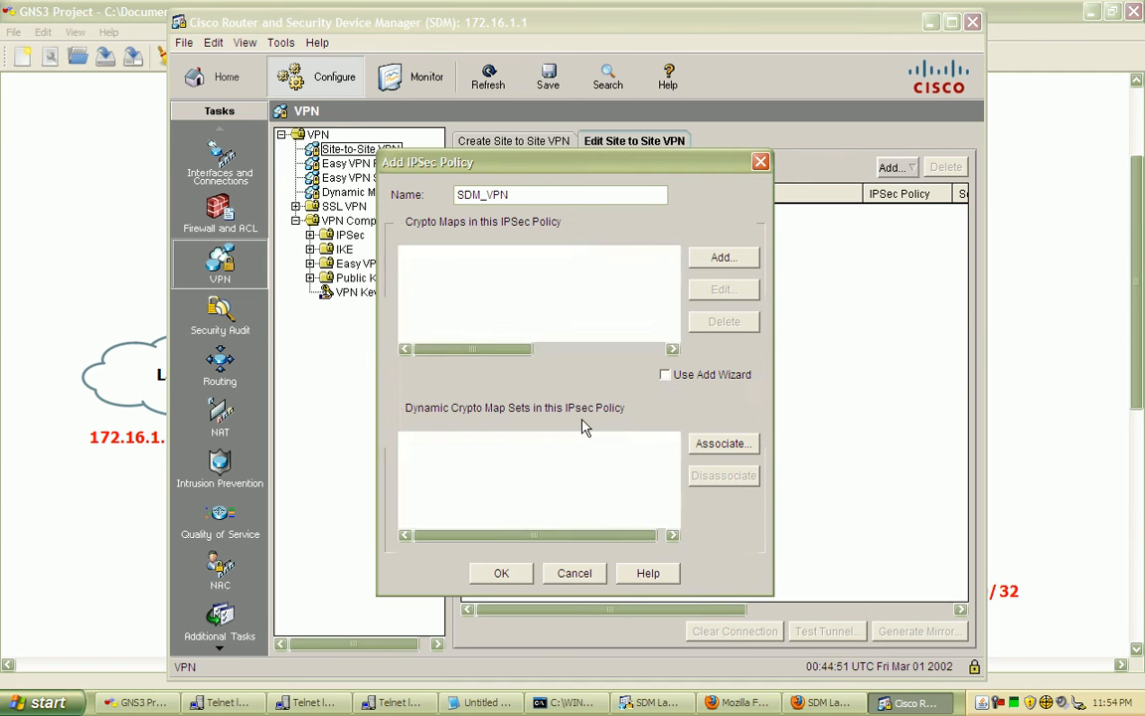
click(723, 256)
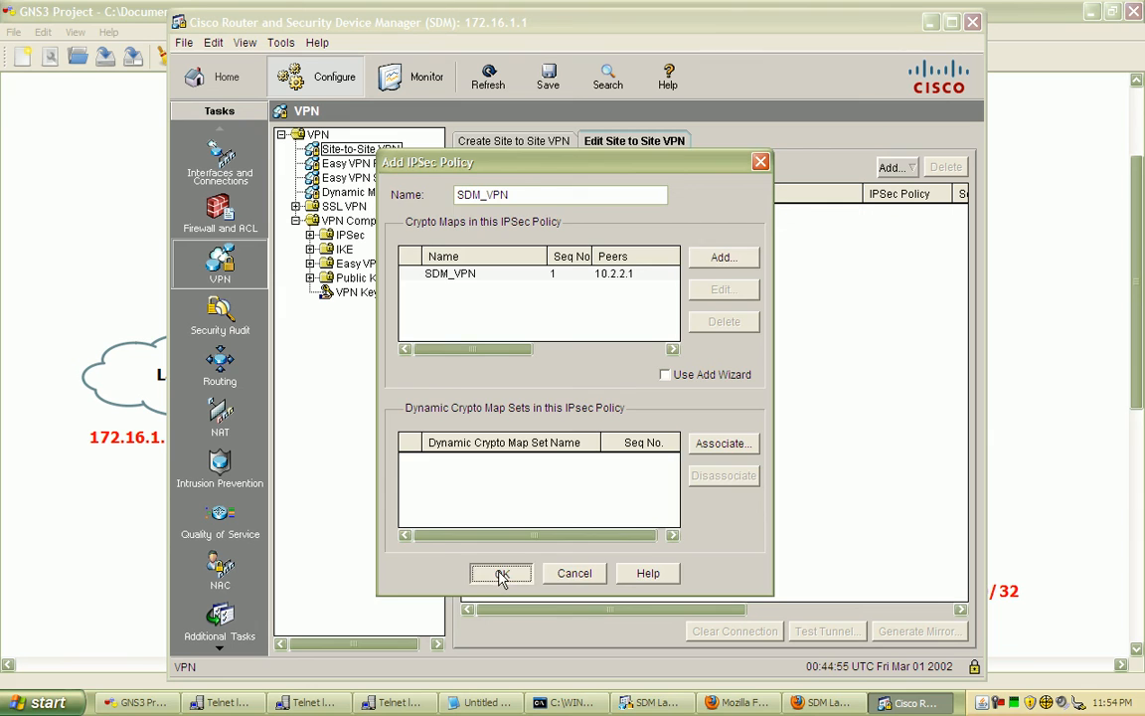
click(500, 573)
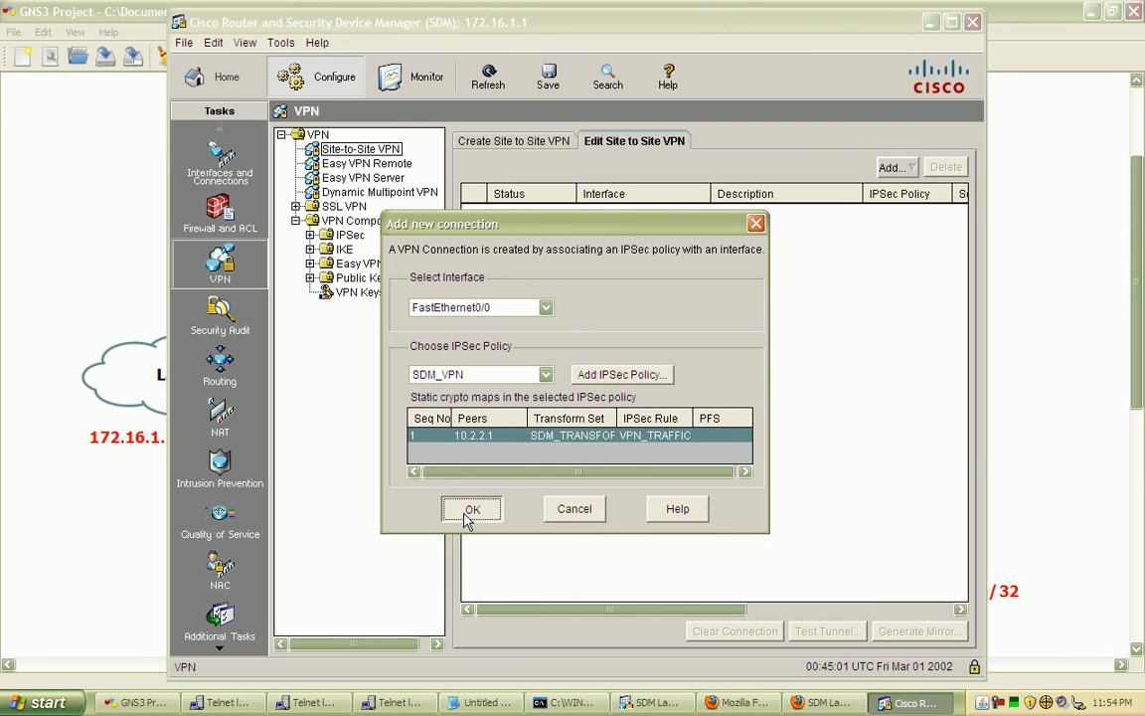
click(472, 509)
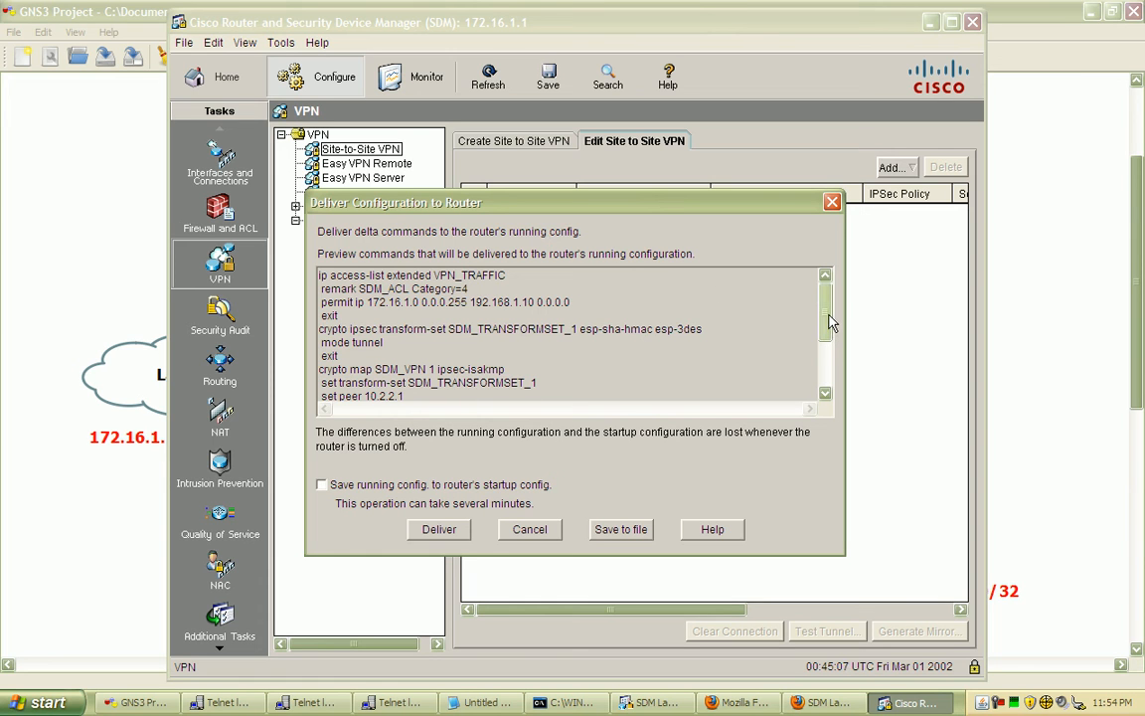
mouse_move(738, 288)
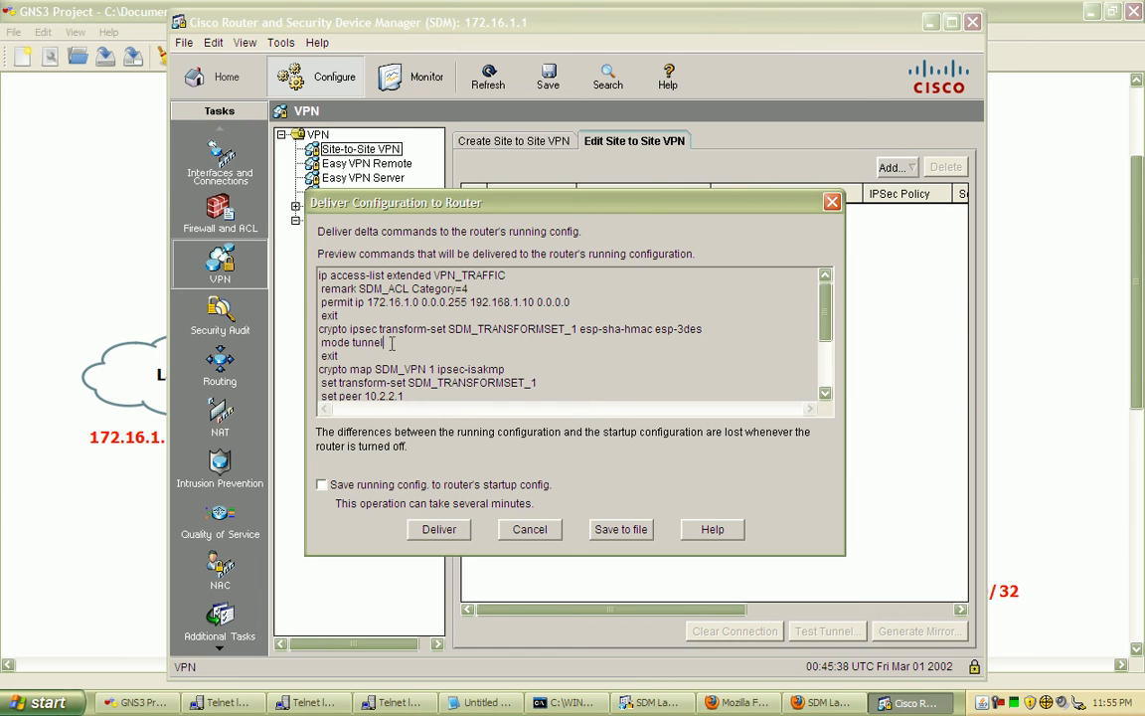
Scroll the delivery preview to the VPN_TRAFFIC crypto map commands.
scroll(down, 3)
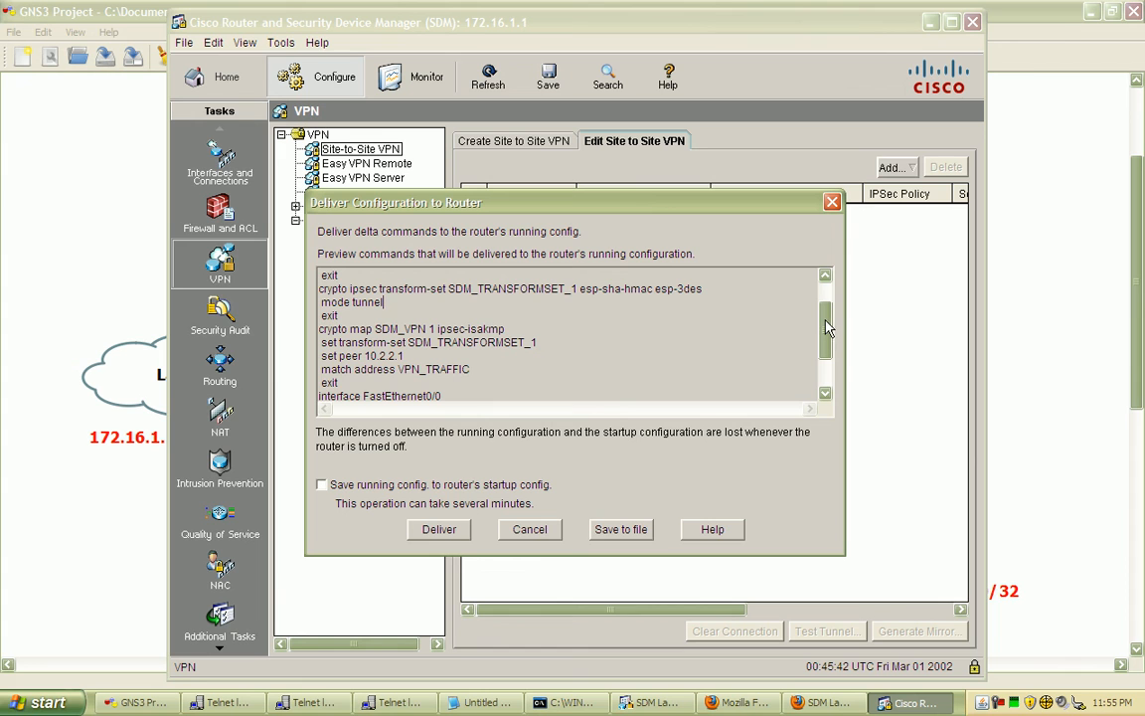
mouse_move(543, 332)
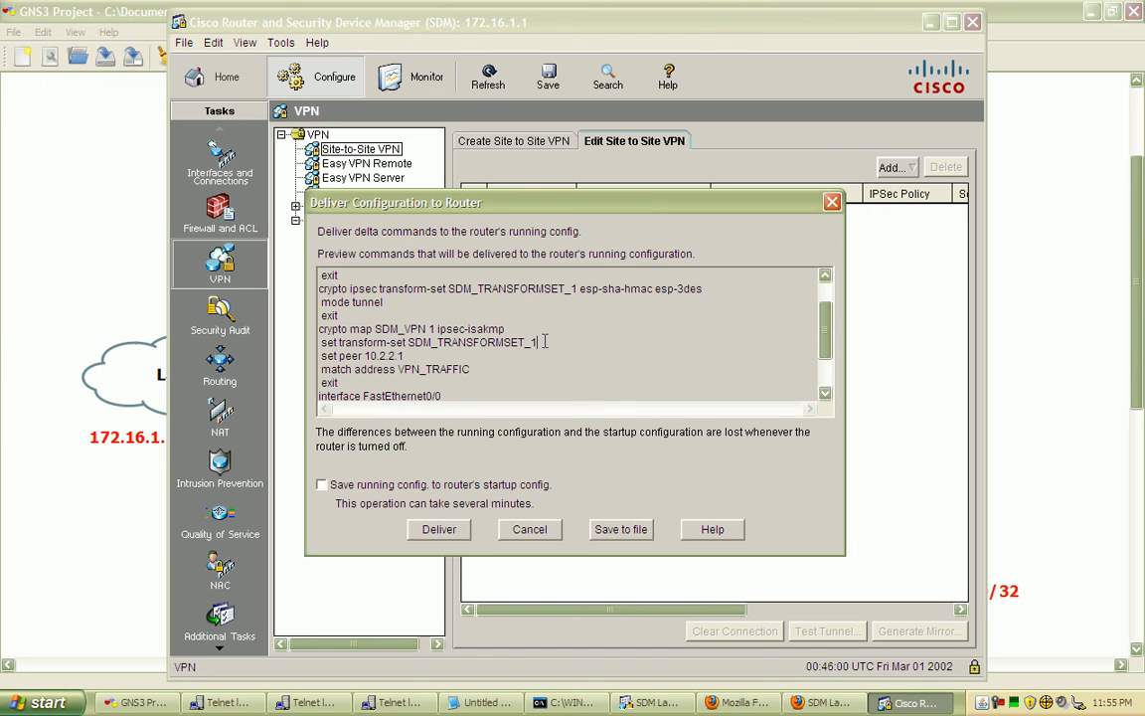
mouse_move(859, 344)
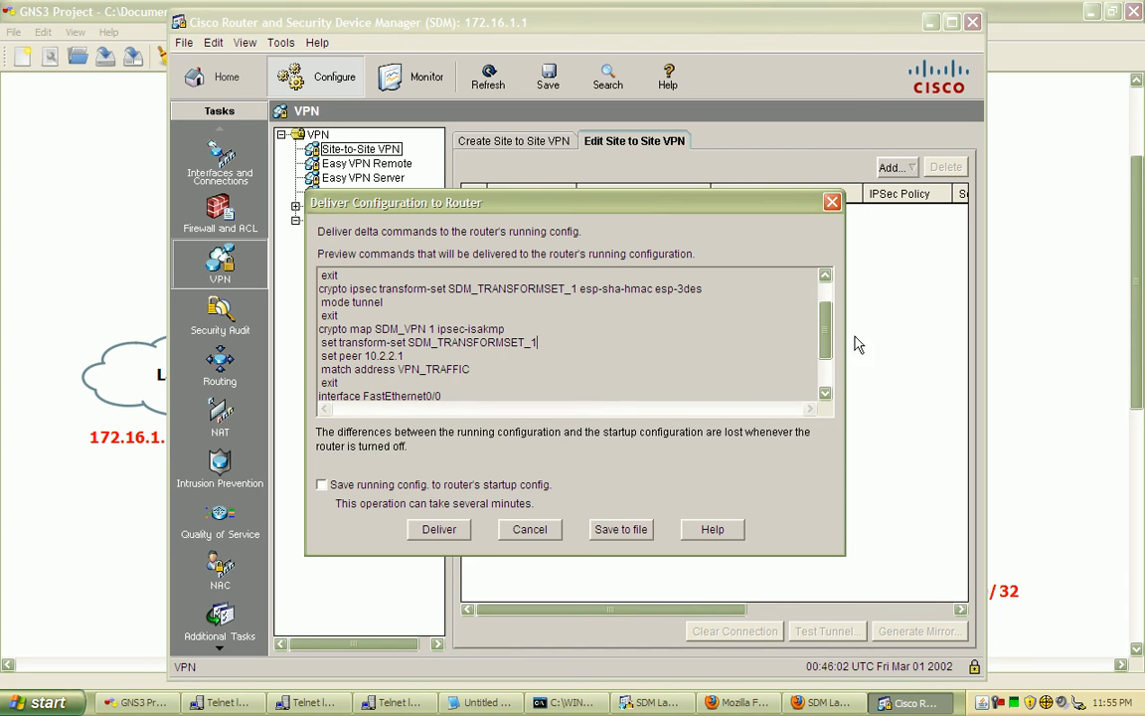
scroll(down, 3)
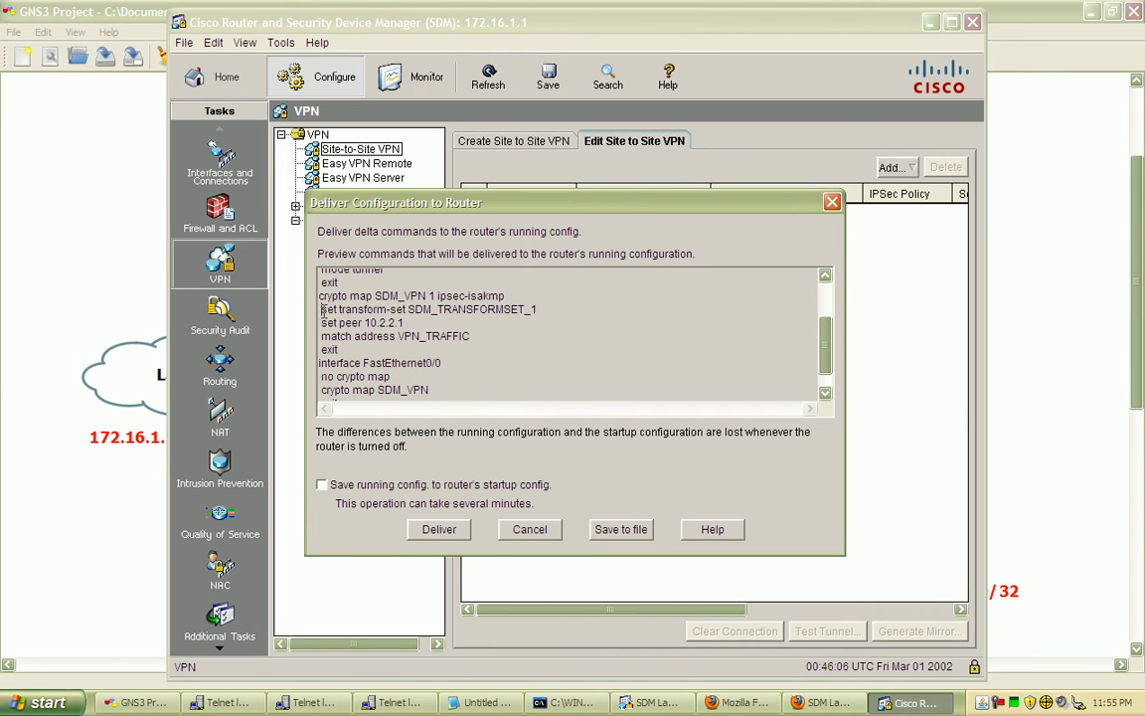
mouse_move(505, 331)
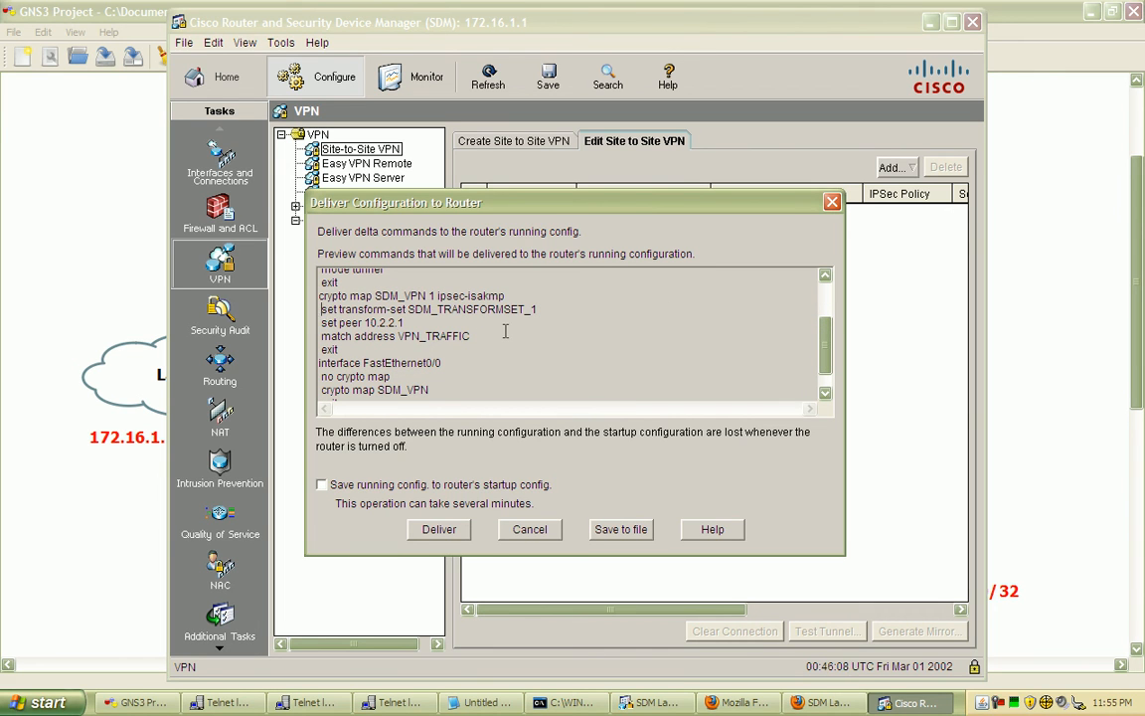
mouse_move(491, 338)
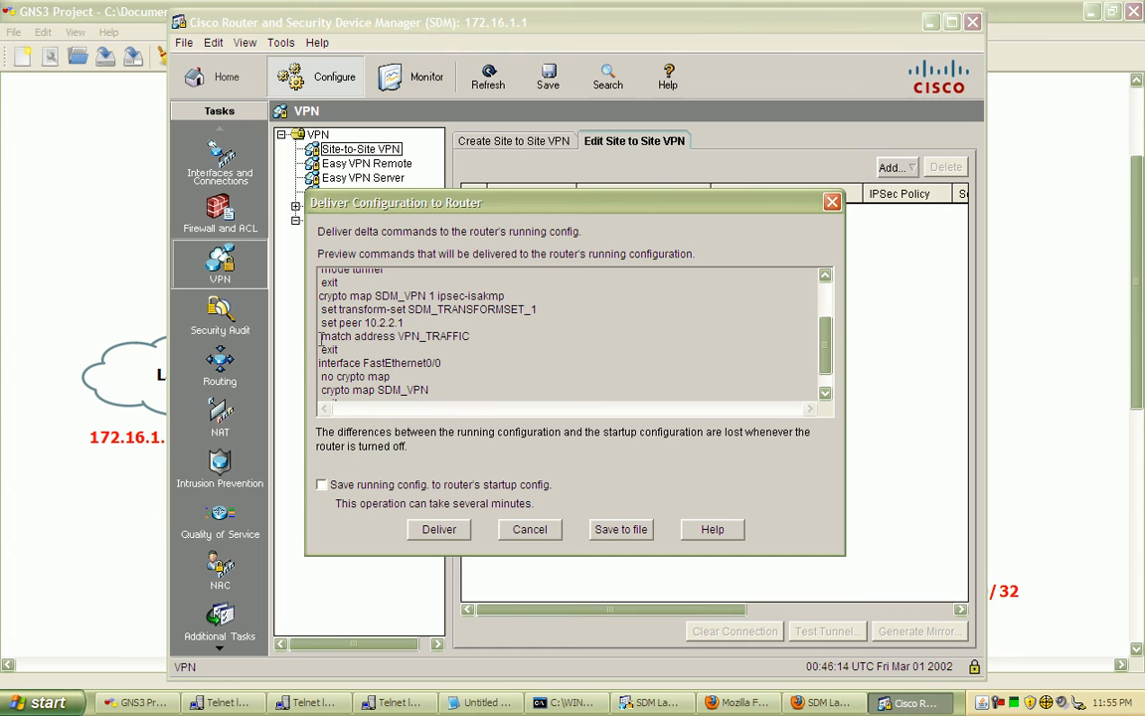
double_click(393, 336)
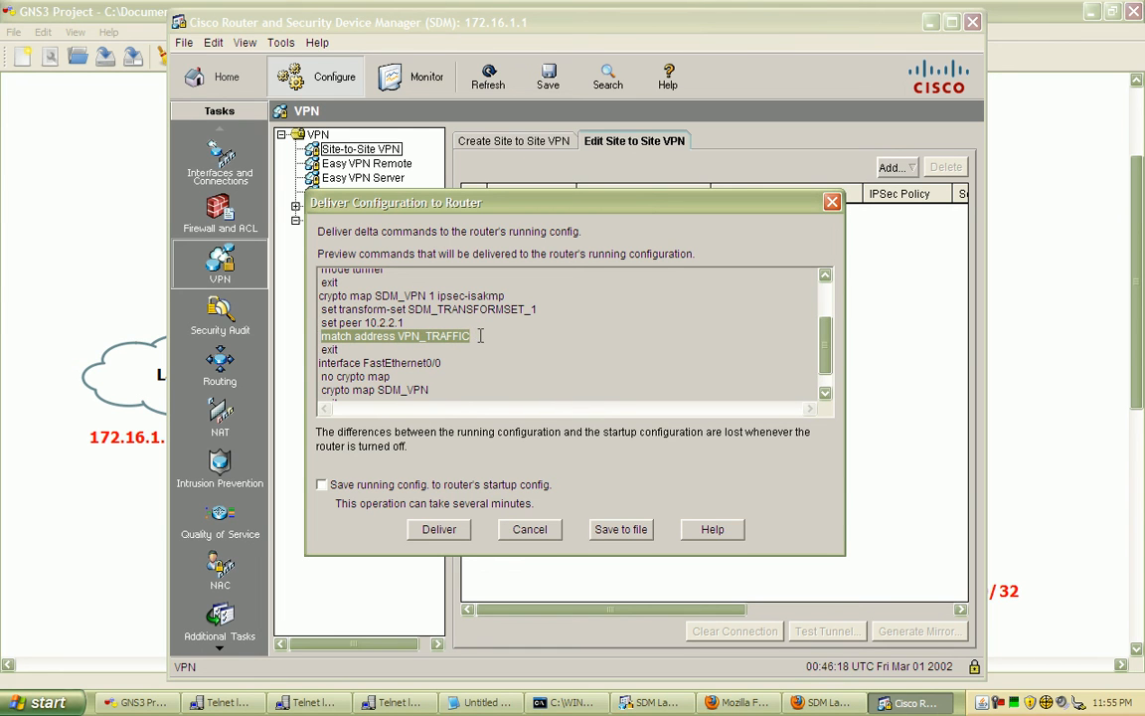
click(417, 326)
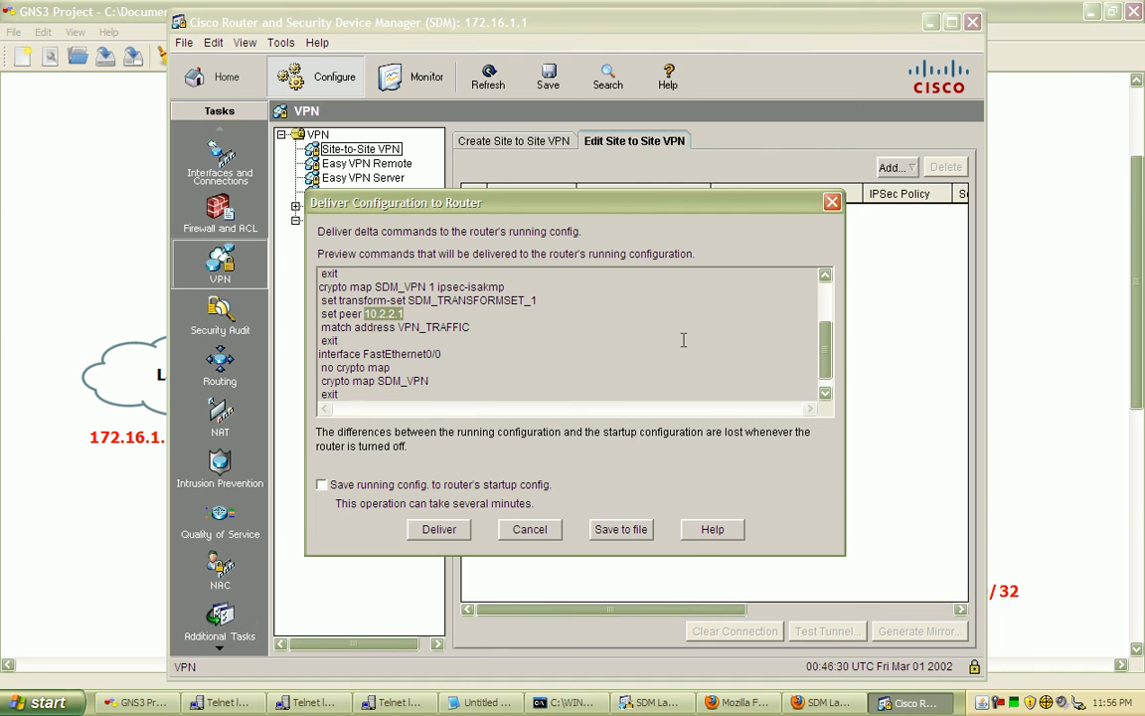
mouse_move(362, 393)
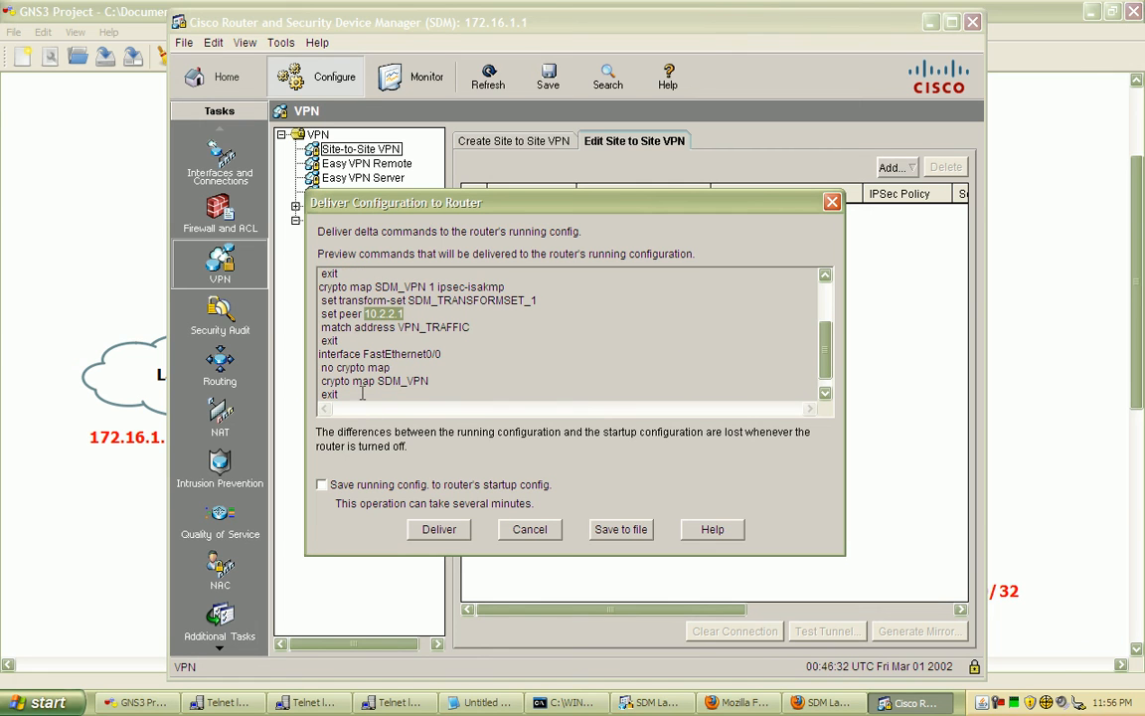
mouse_move(441, 361)
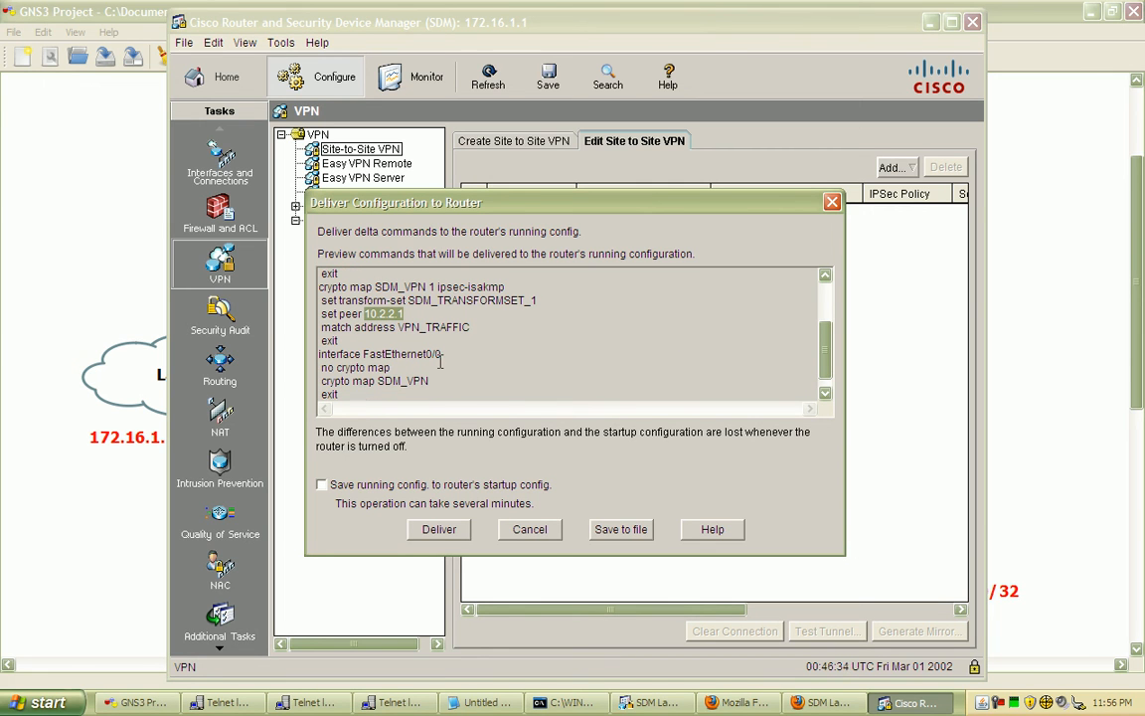